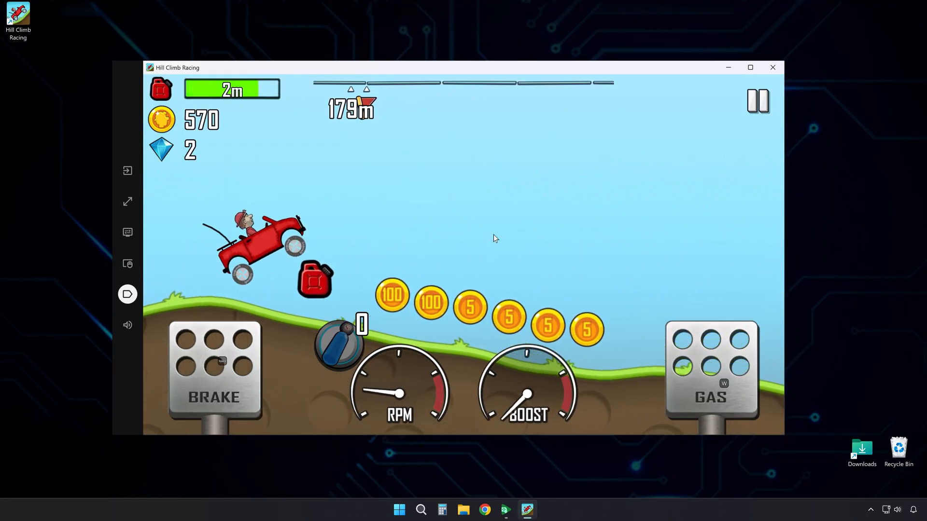
- Focus the Google search box on Chrome's new tab page
left_click(712, 370)
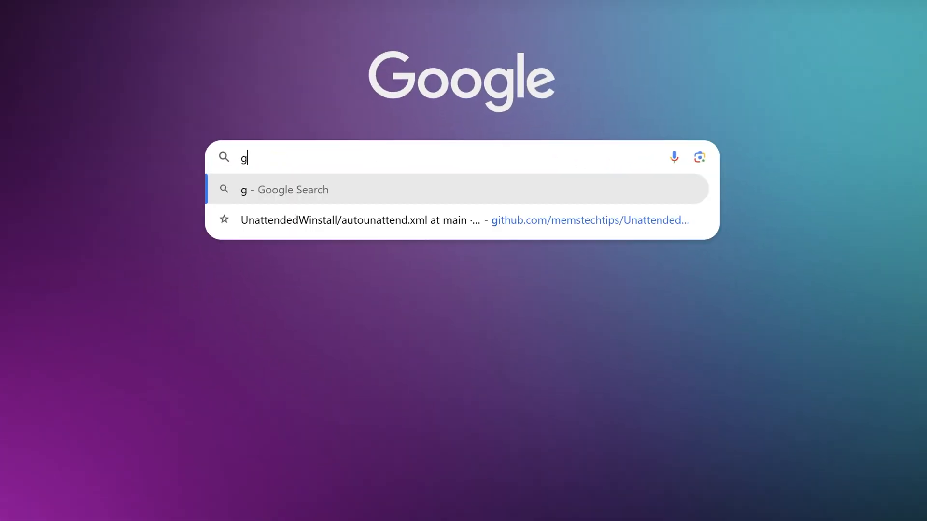
- Search 'google play games windows', reach the play.google.com page and download the beta installer
type("oogle play games windows")
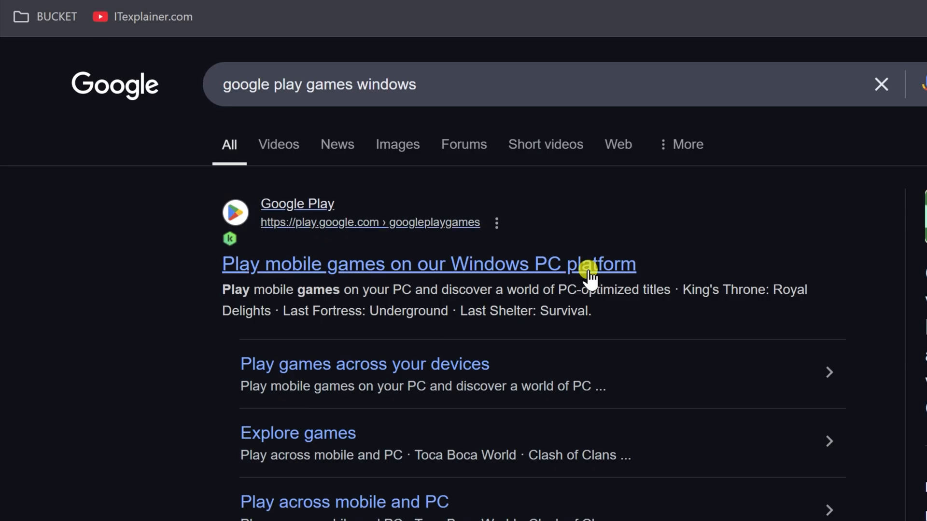
left_click(428, 263)
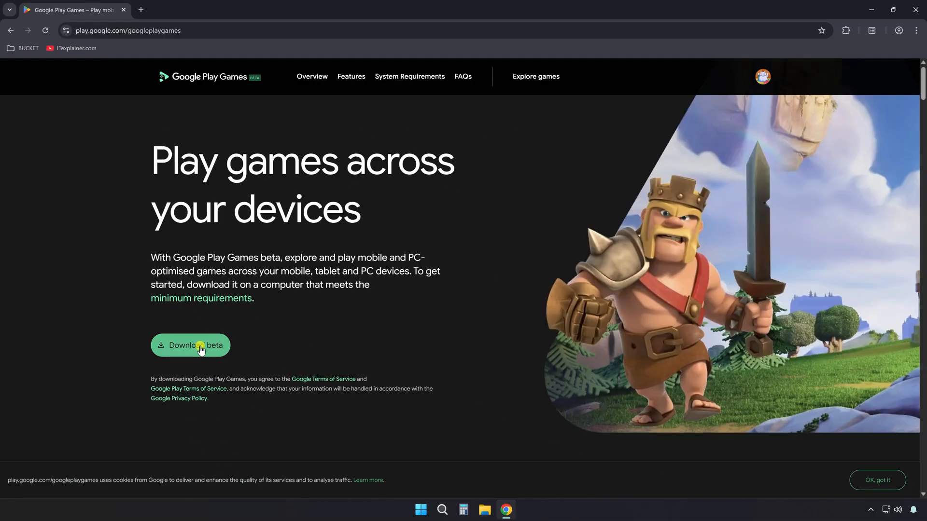
left_click(190, 345)
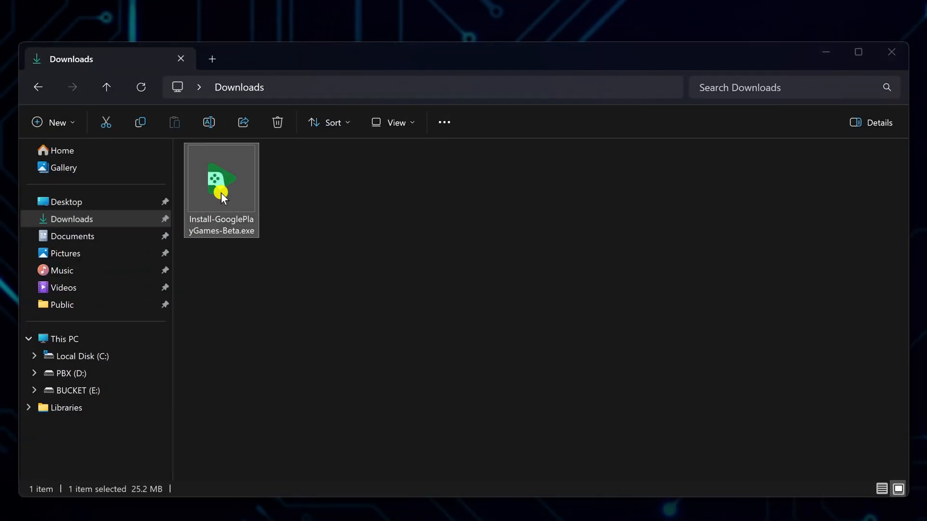
- Run Install-GooglePlayGames-Beta.exe from Downloads and install it to the default location
double_click(221, 178)
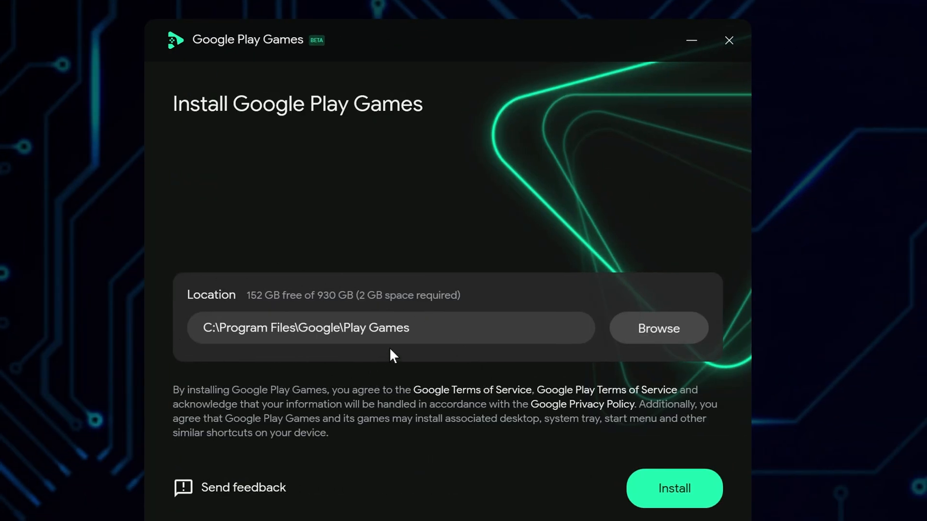
left_click(673, 489)
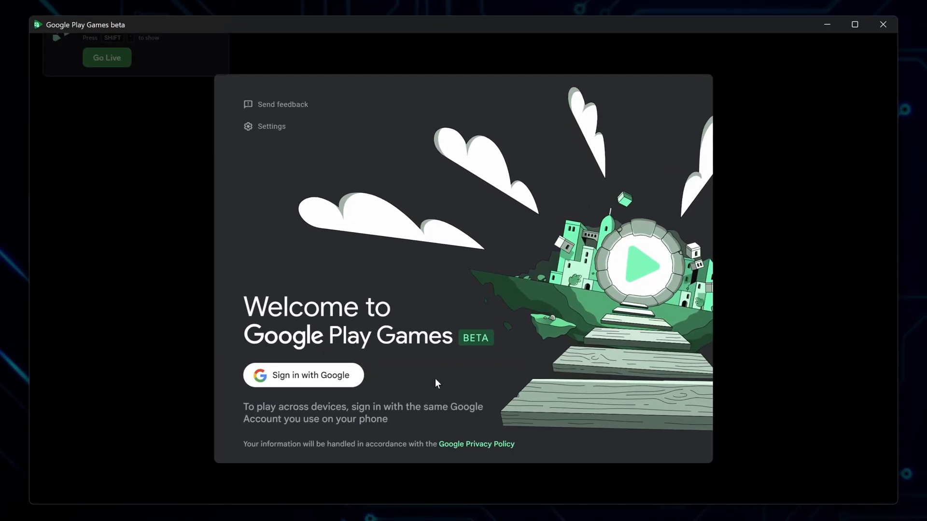
- Sign in with the Google account, confirm the profile and accept the terms
left_click(302, 374)
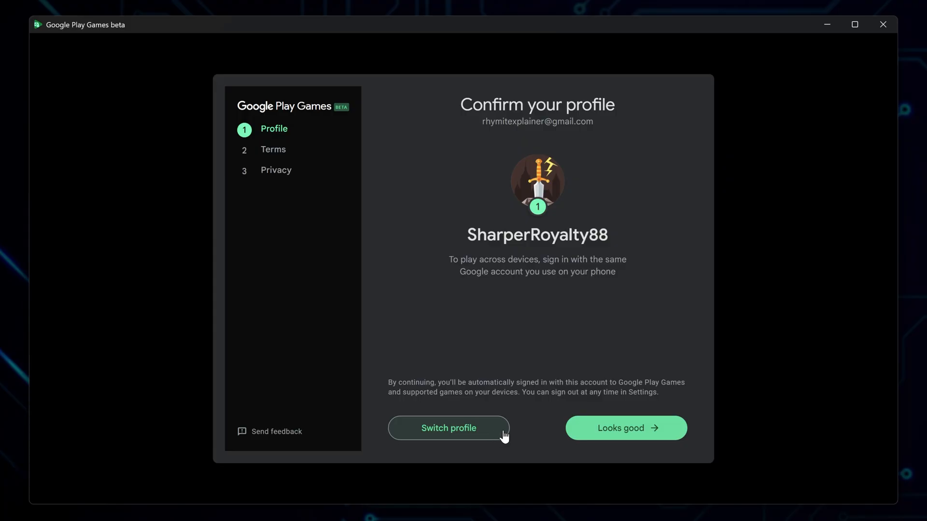
left_click(626, 427)
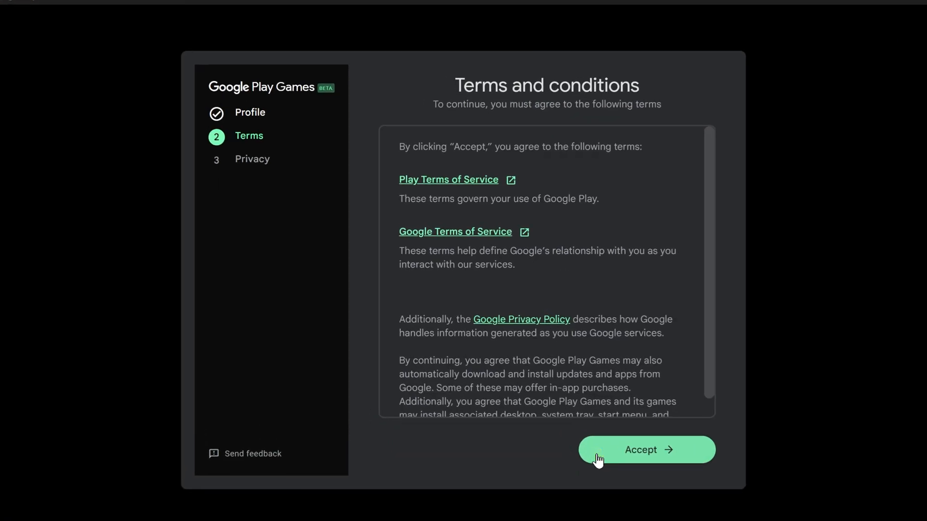
left_click(646, 450)
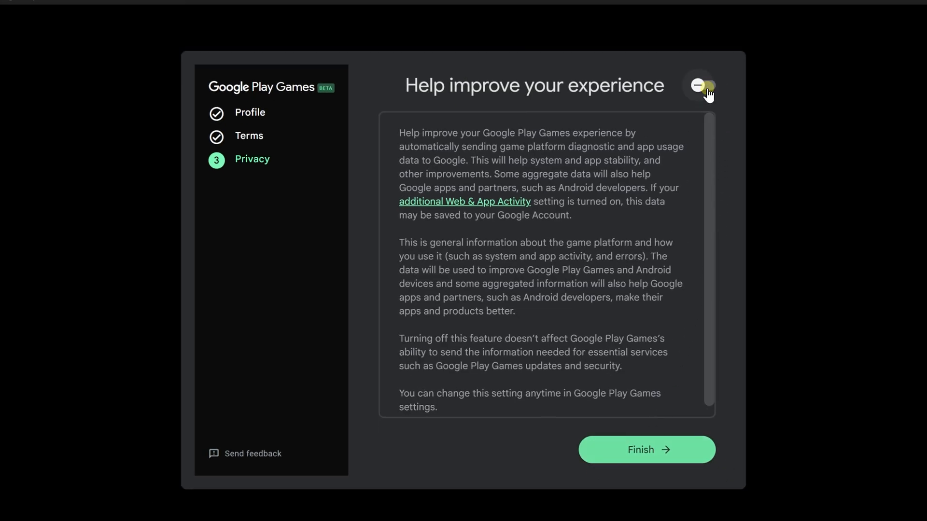
- Turn off diagnostic and usage-data sharing and finish setup
left_click(703, 85)
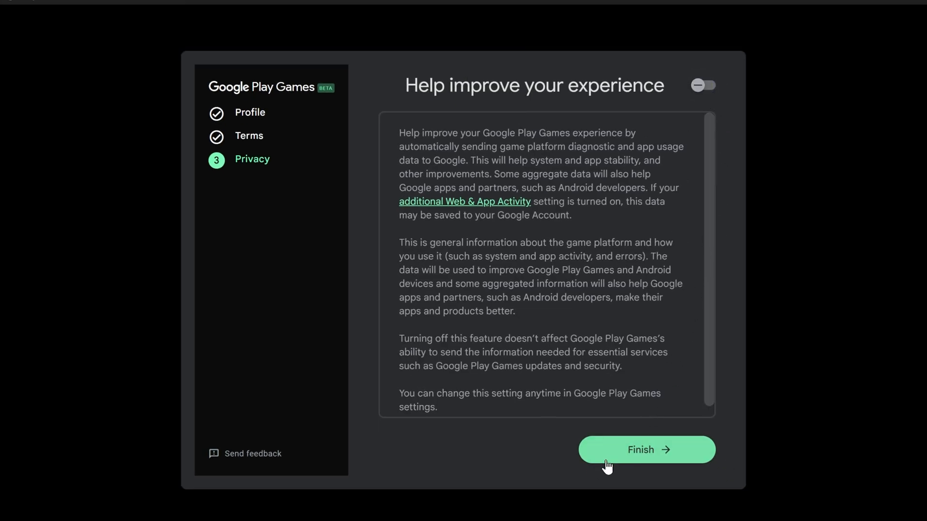
left_click(646, 450)
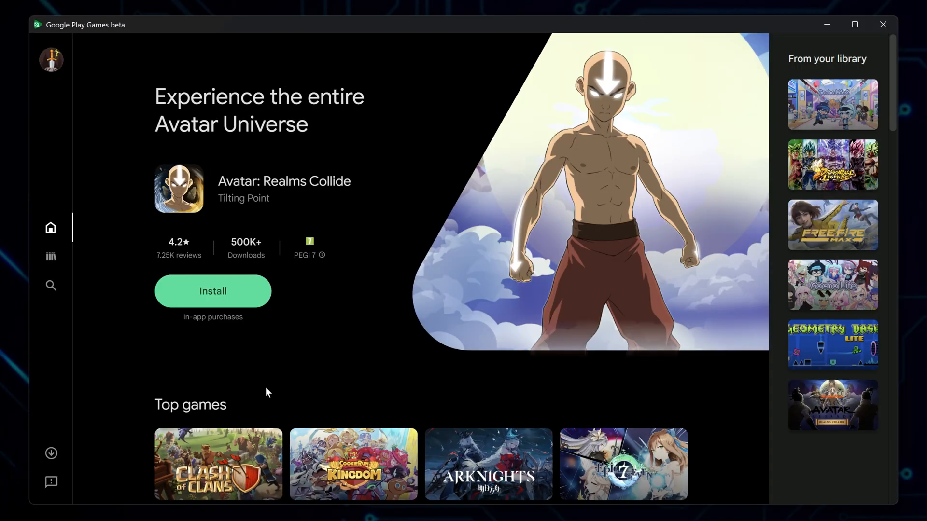
- Search the store for 'HILL CLIMB RACING 2' and select the Hill Climb Racing tile
left_click(50, 286)
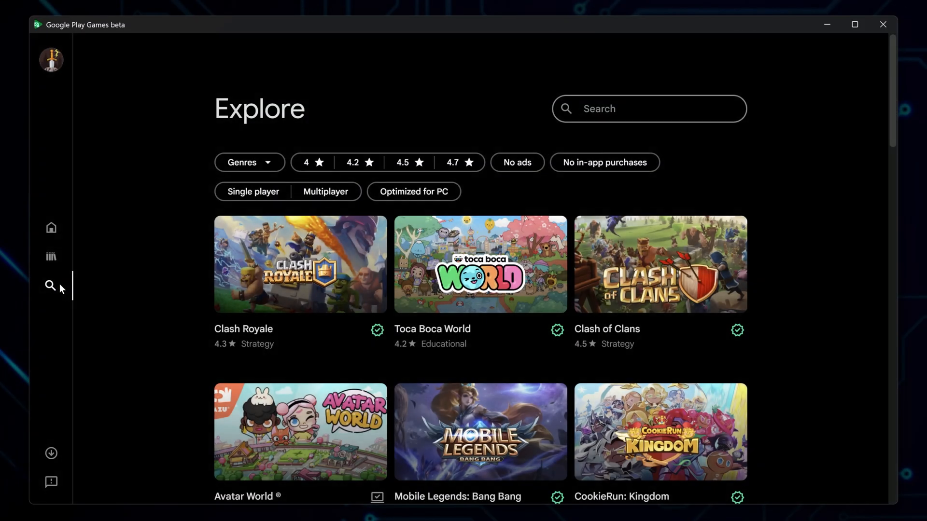
type("H")
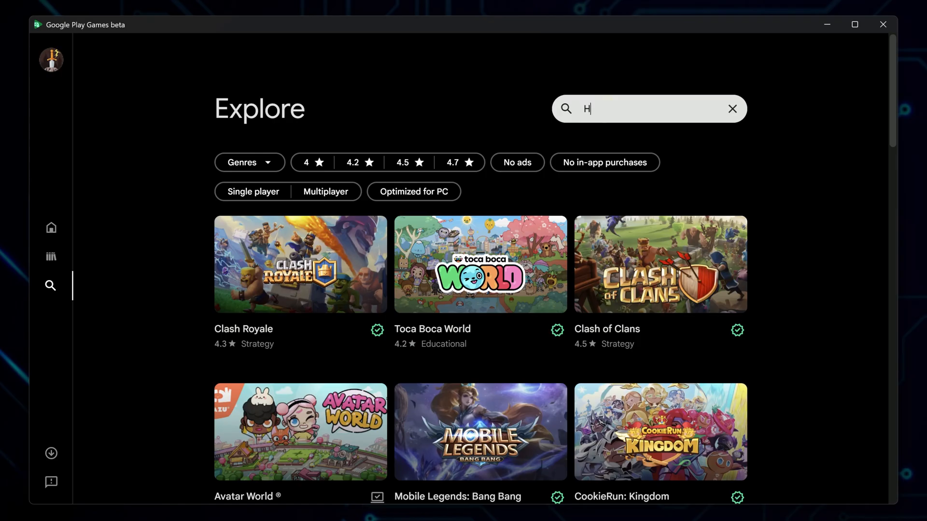
type("HILL CLIMB RACING 2")
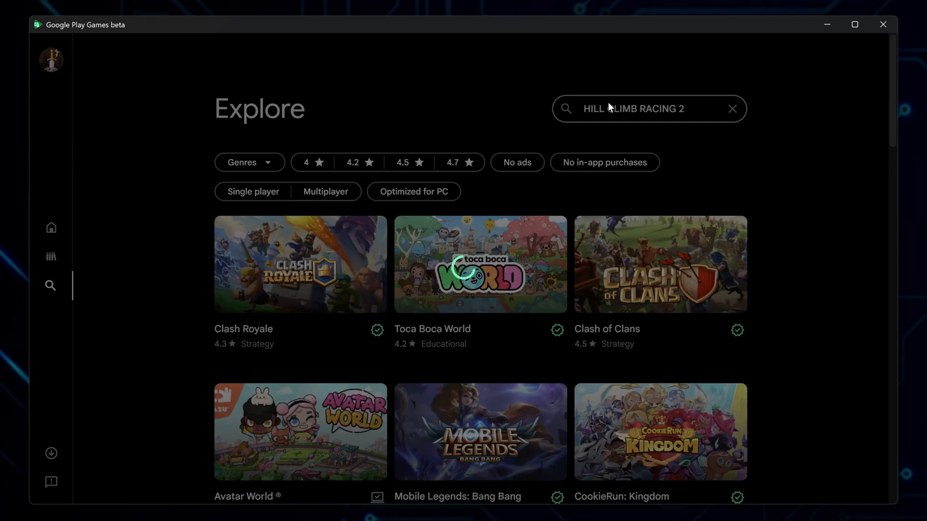
key("Enter")
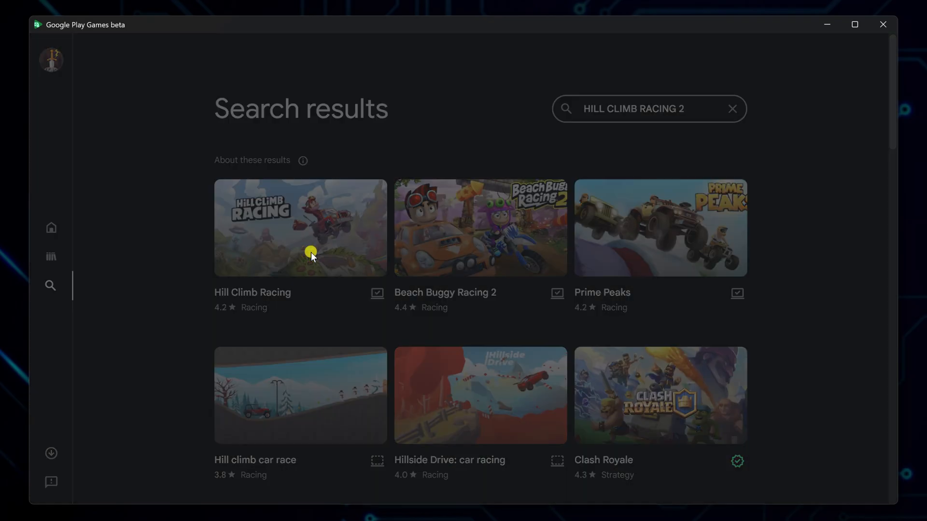
left_click(300, 228)
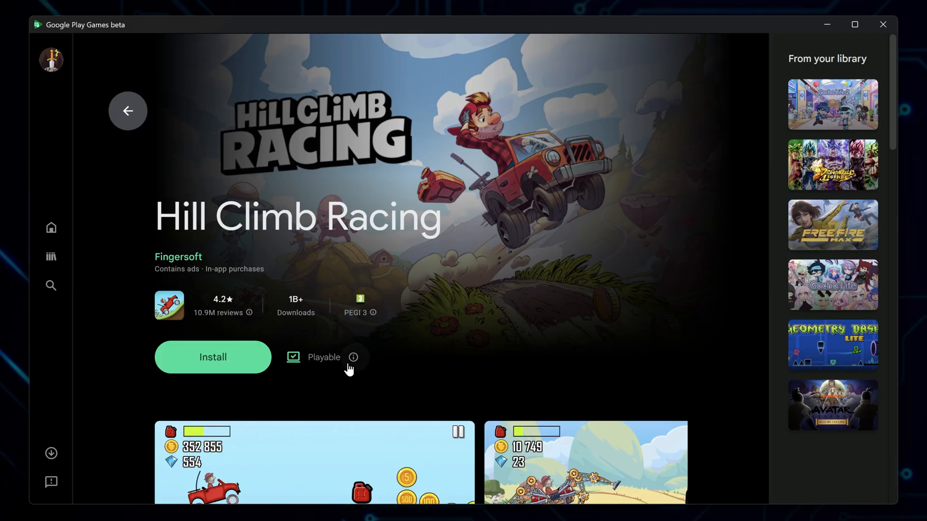
- Review Hill Climb Racing's Windows PC compatibility details and dismiss them
left_click(353, 357)
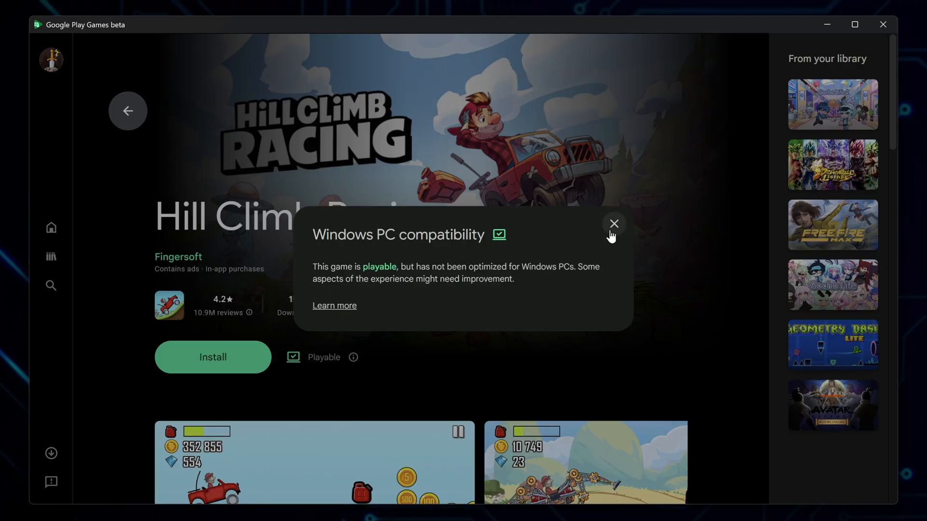
left_click(613, 223)
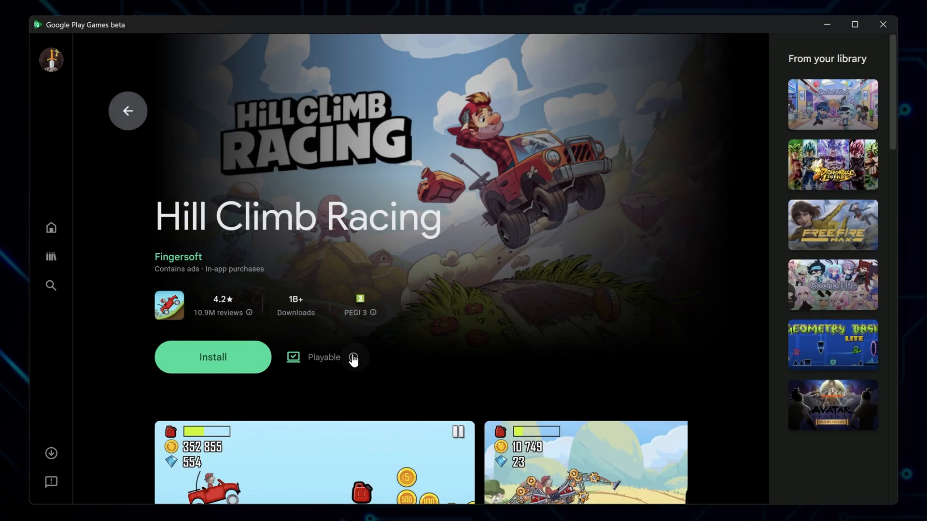
- Install Hill Climb Racing and launch it
left_click(213, 357)
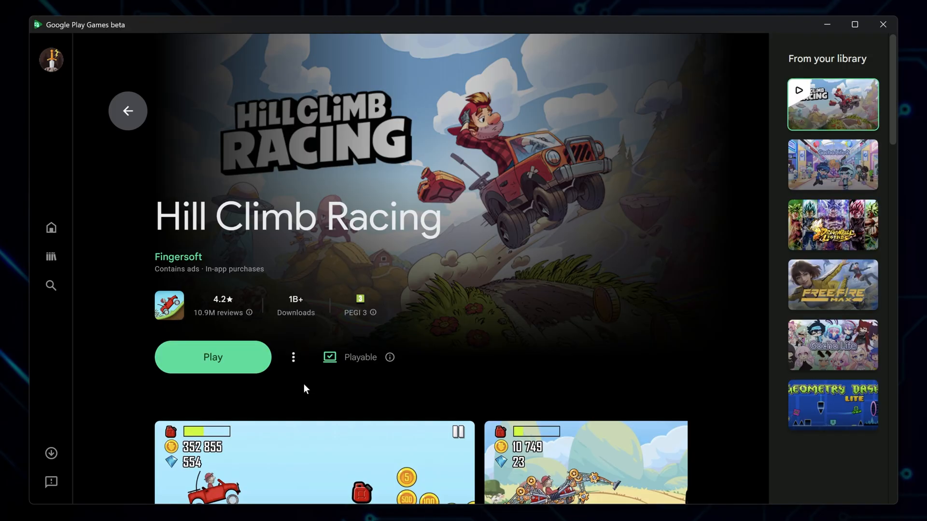
left_click(213, 358)
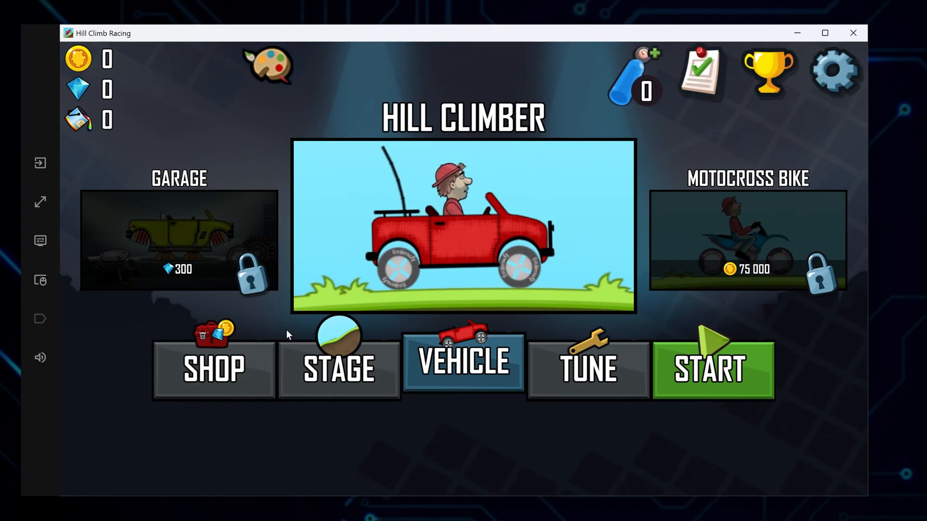
mouse_move(41, 202)
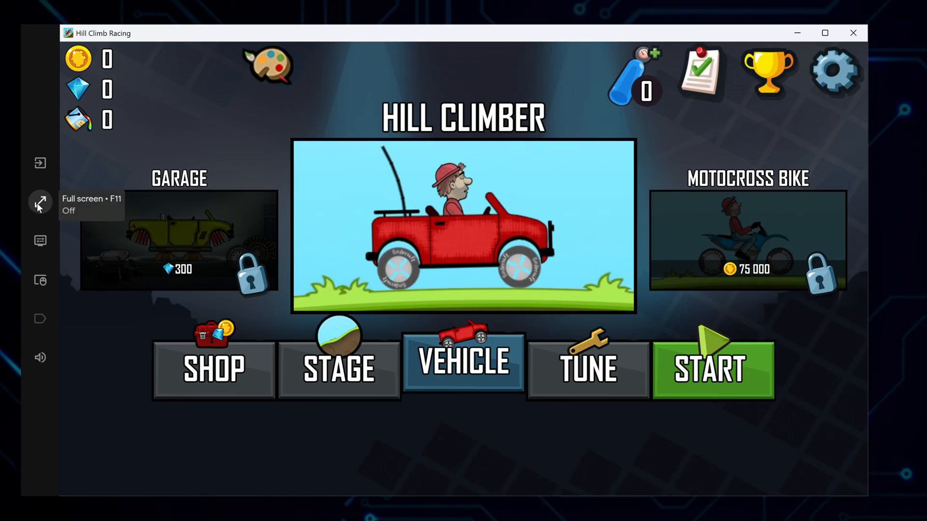
- Switch the game window to full screen and bring up its visual settings
left_click(40, 201)
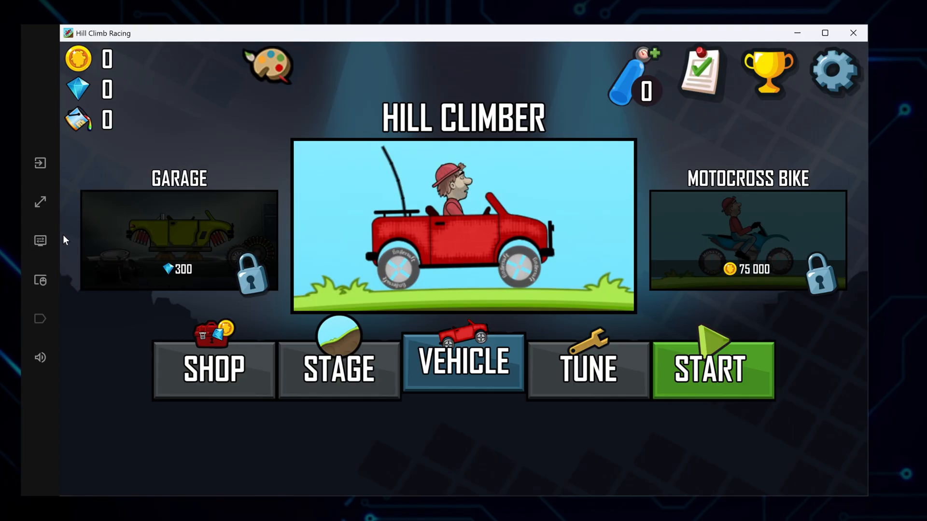
left_click(39, 240)
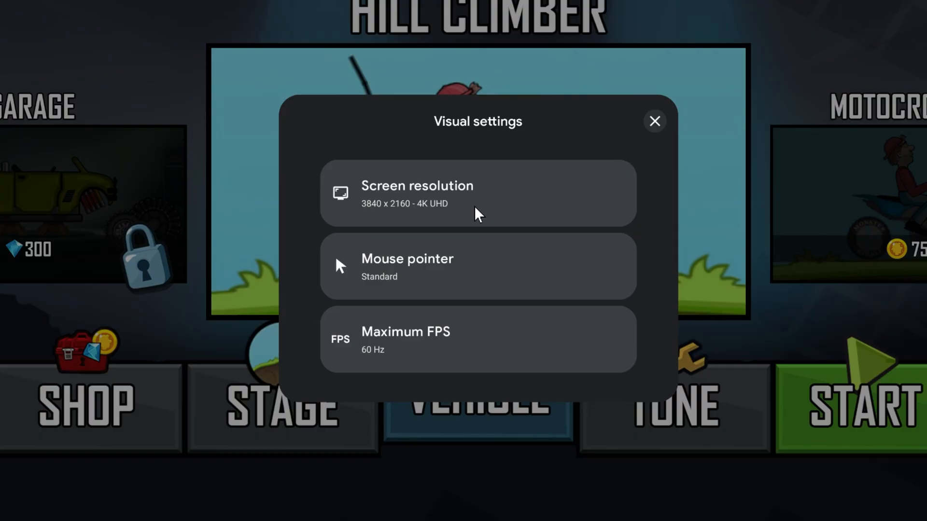
mouse_move(462, 279)
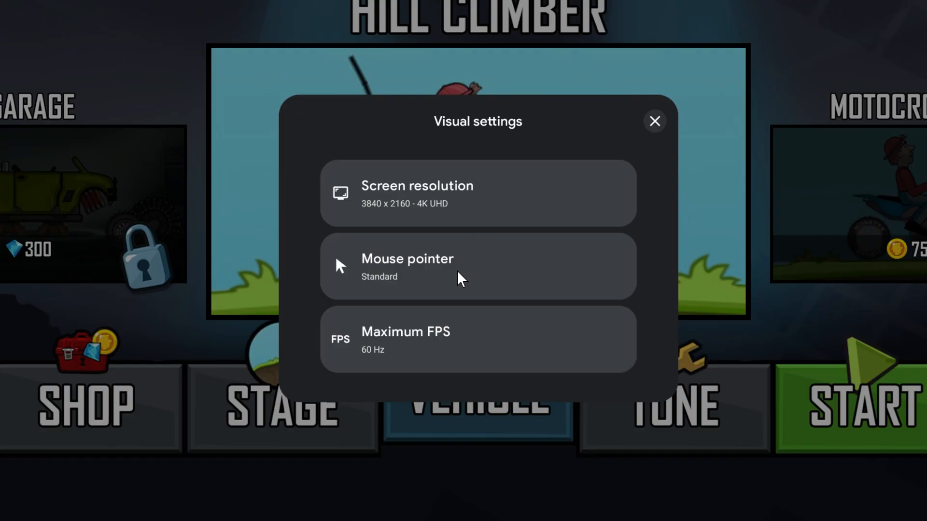
mouse_move(456, 351)
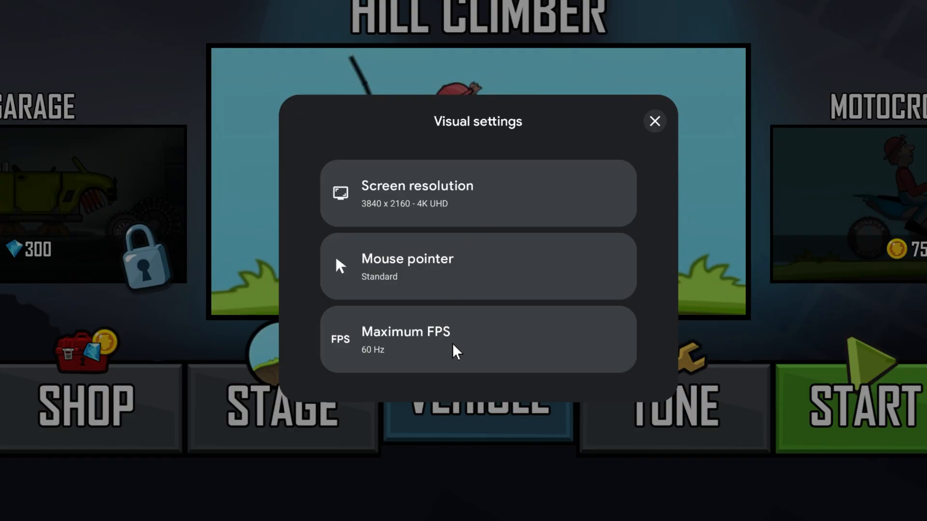
- Expand the Maximum FPS options after reviewing resolution and mouse pointer settings
left_click(653, 122)
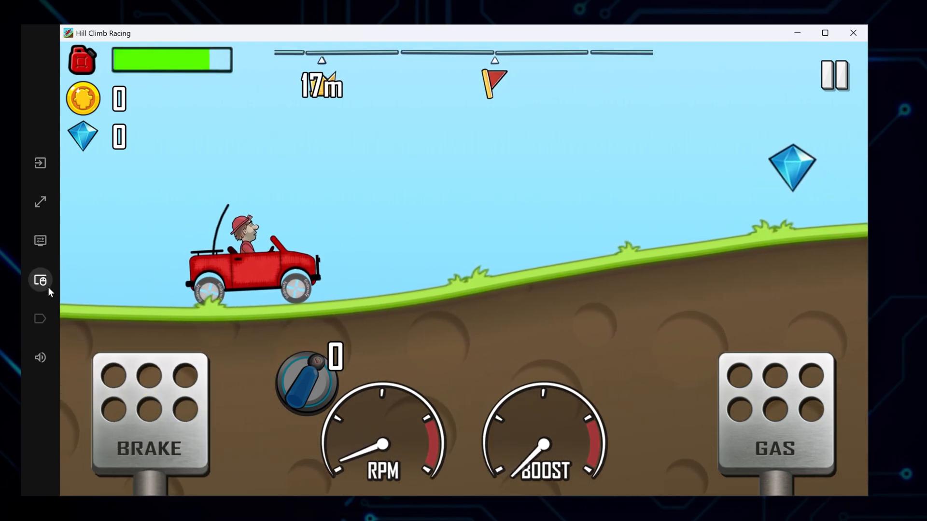
- Show the keyboard control mappings on the pedals and return focus to the game
left_click(41, 280)
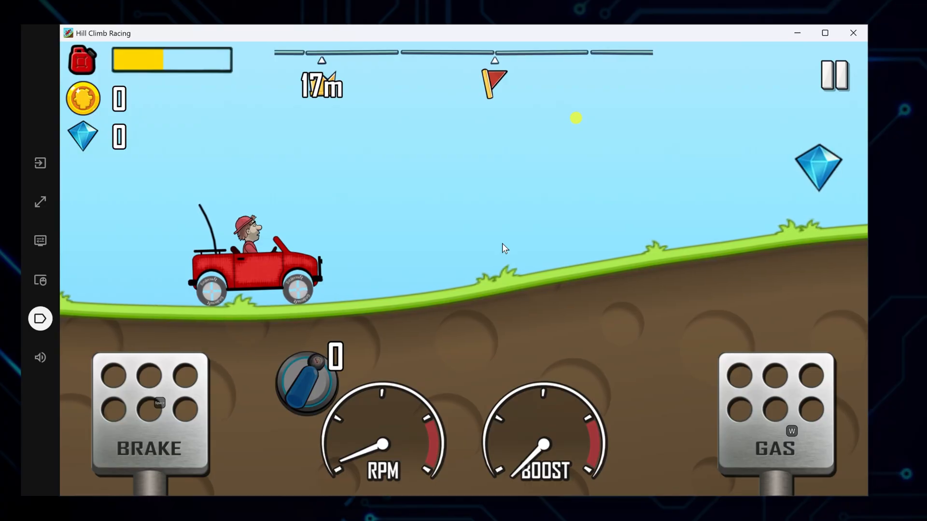
left_click(775, 414)
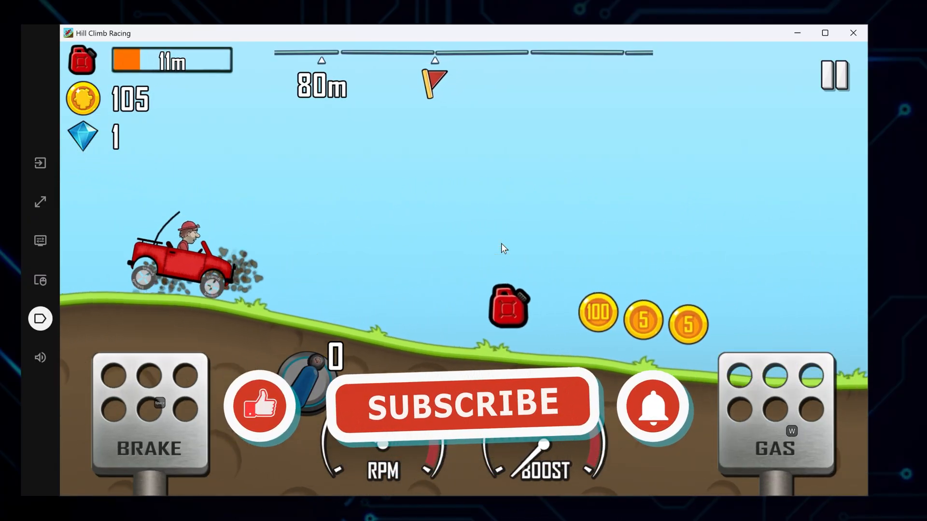
- Drive the red jeep onward to about 103 m, collecting coins and fuel
left_click(464, 405)
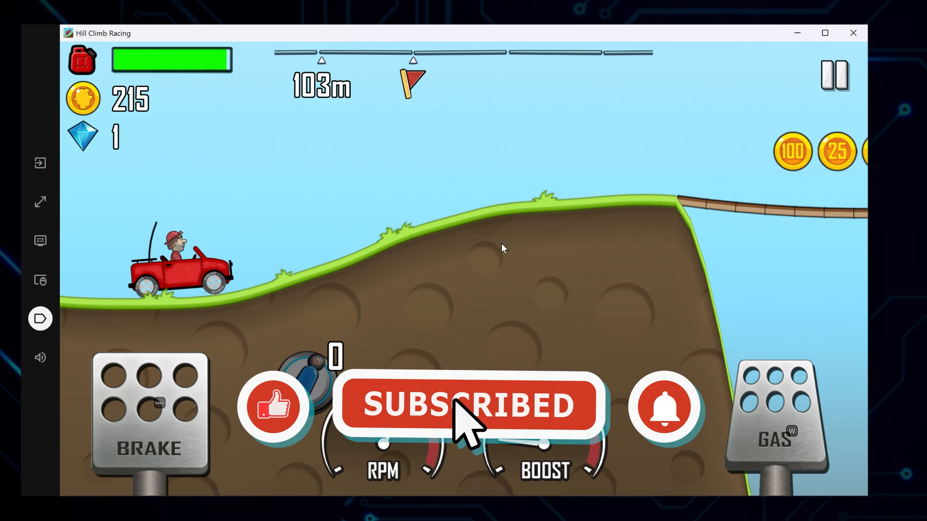